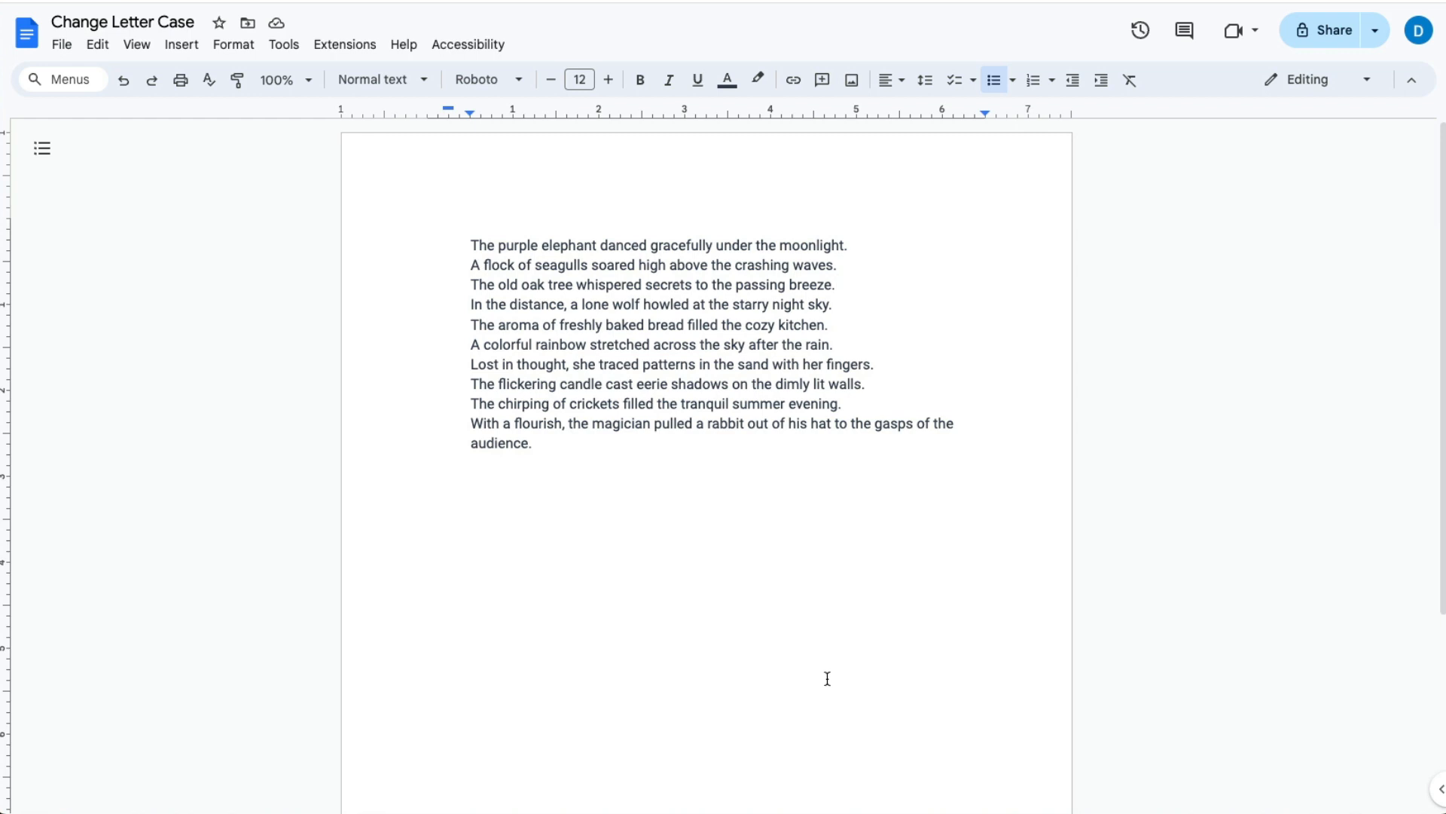
Convert the selected first four poem lines to UPPERCASE via Format > Text > Capitalization
click(473, 244)
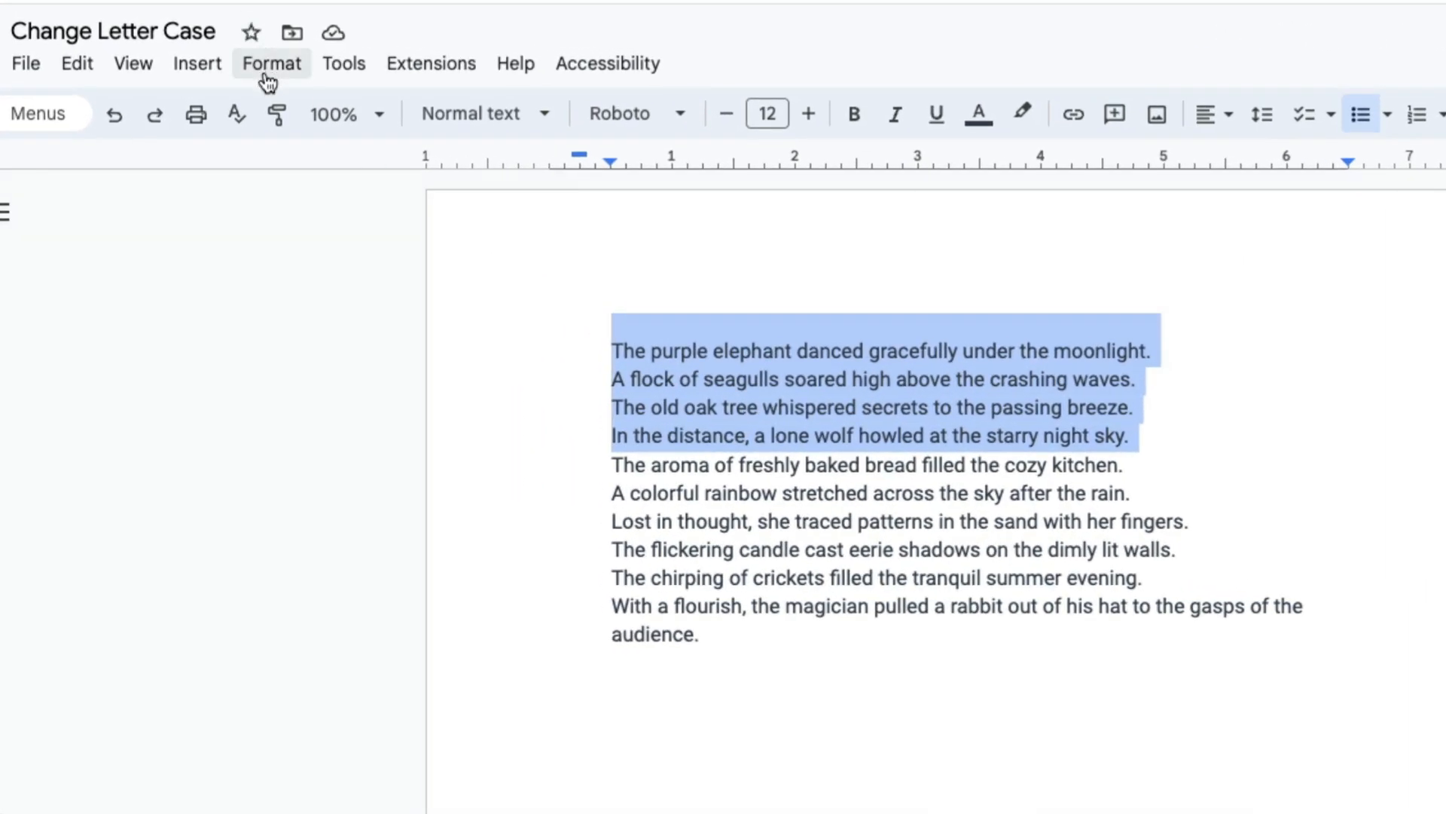
click(271, 63)
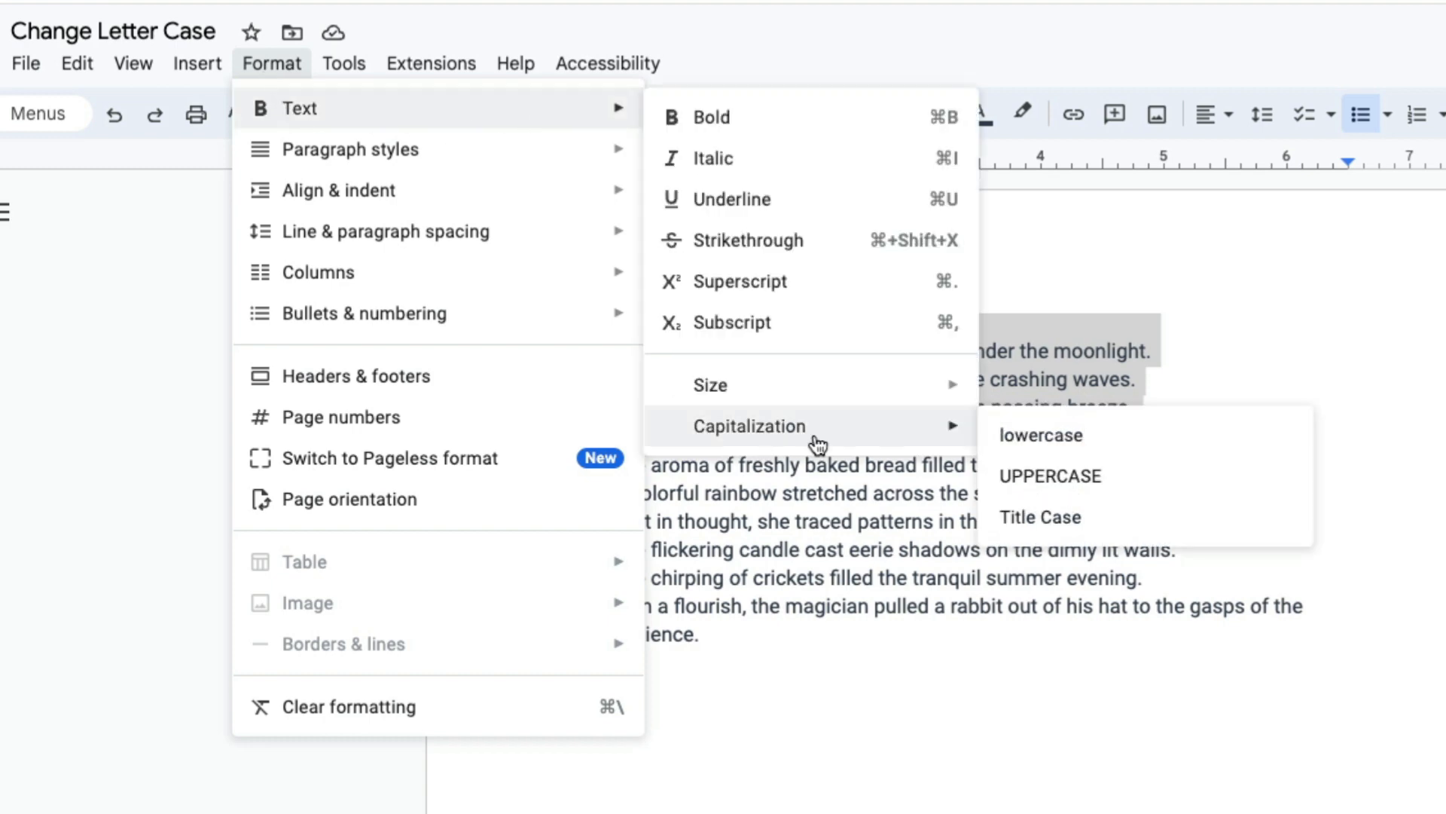
mouse_move(1050, 476)
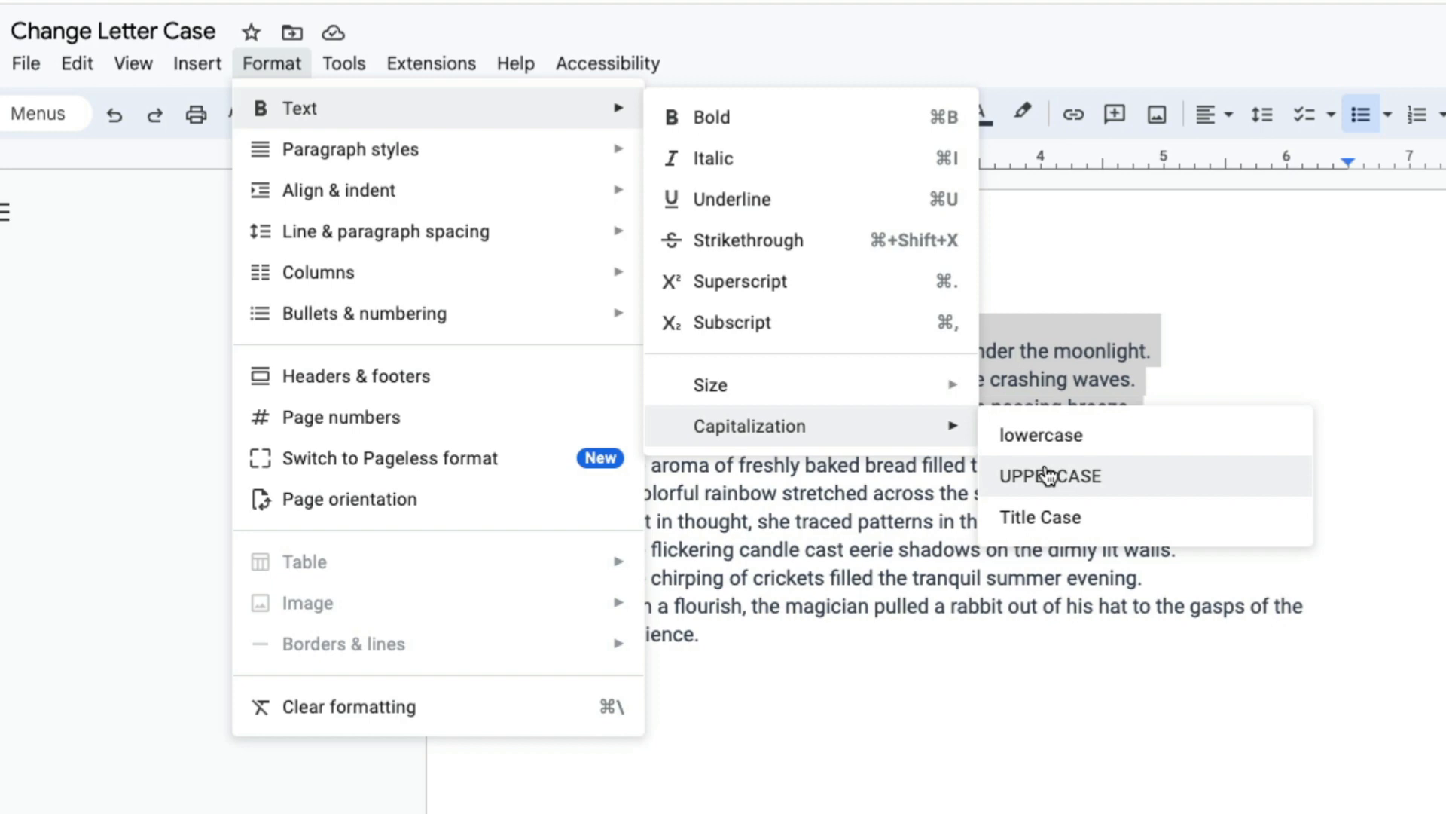
click(1049, 476)
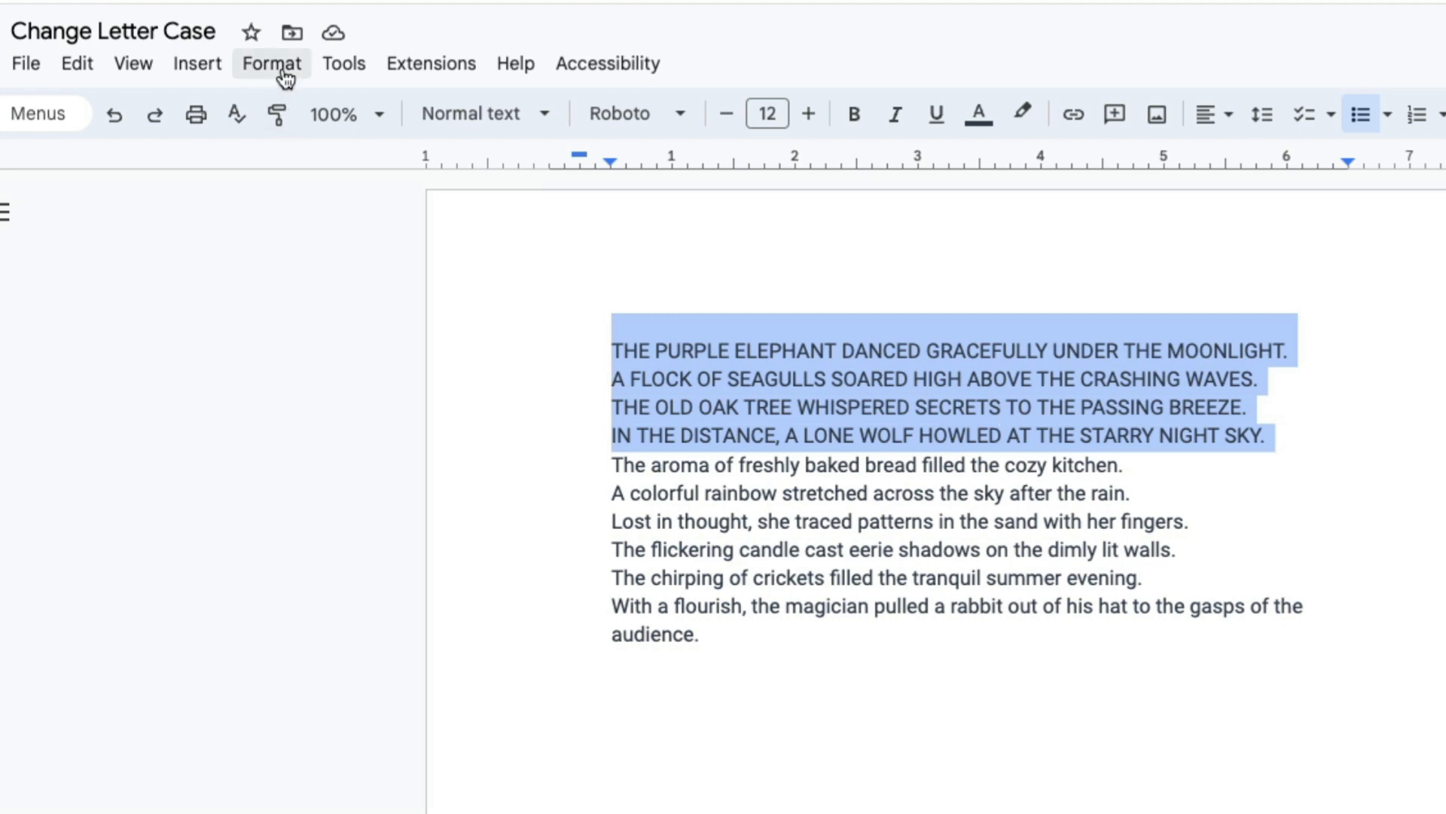
Convert the still-selected four lines to lowercase via the Capitalization menu
click(271, 63)
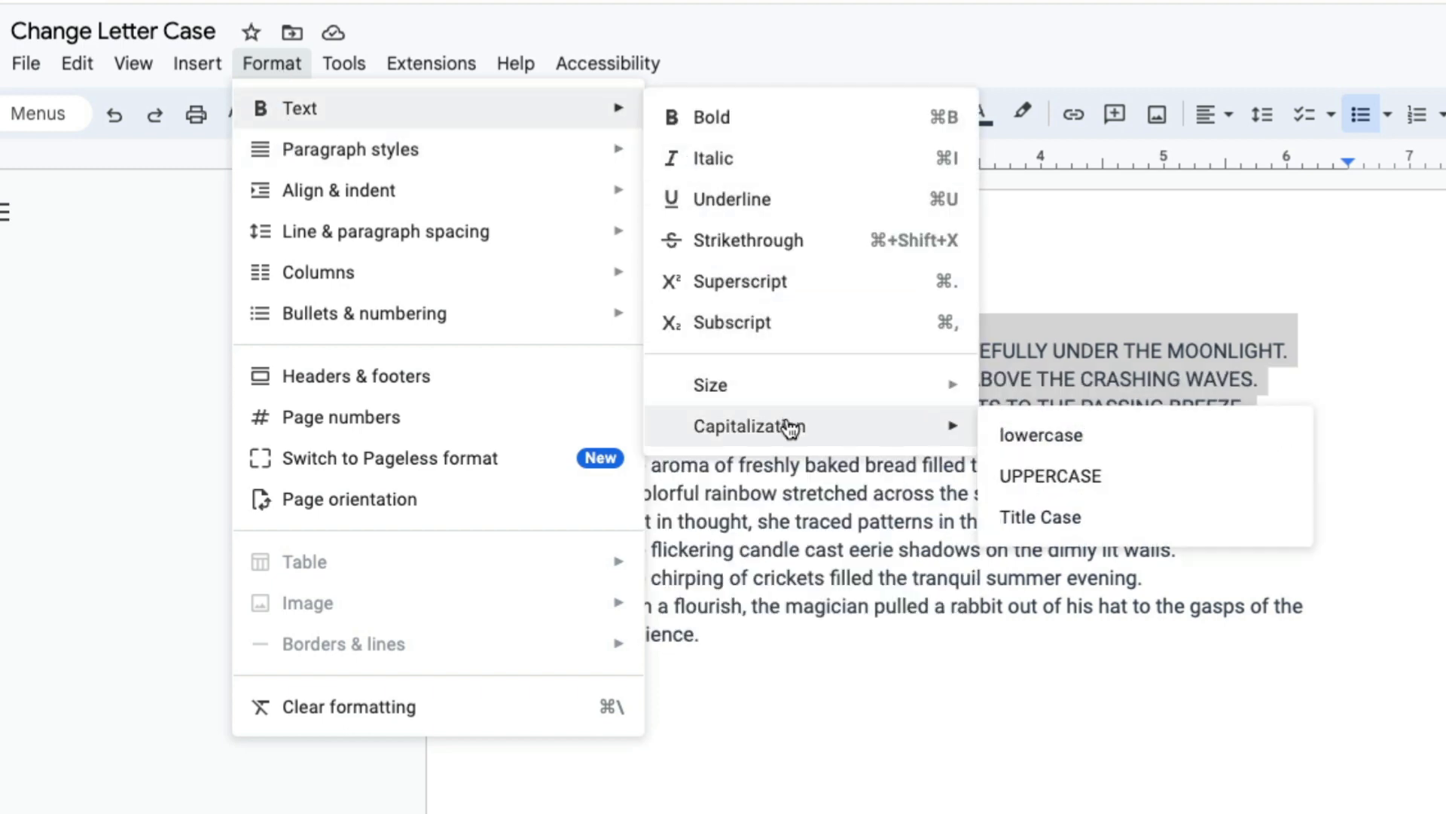
mouse_move(1040, 434)
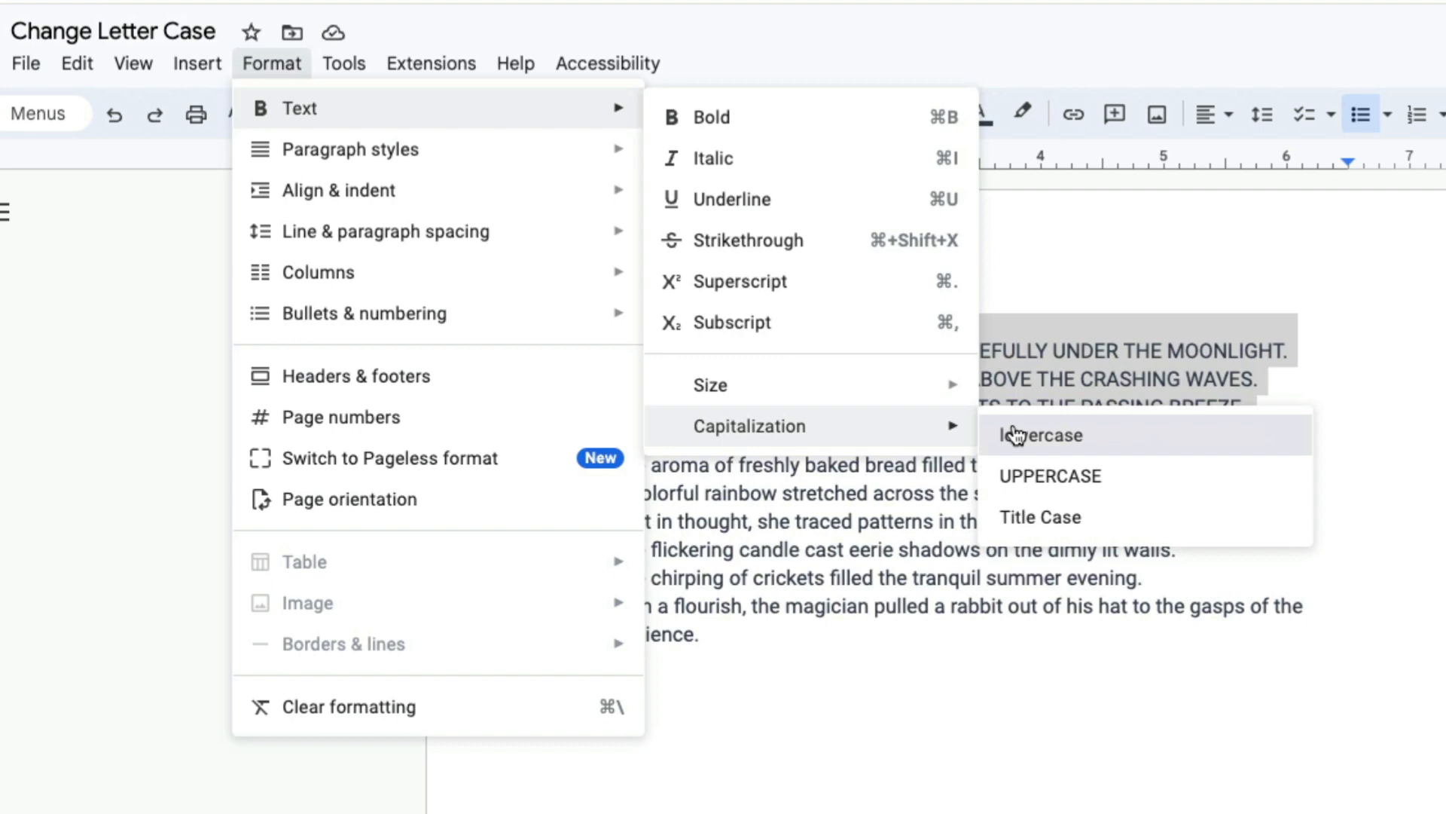
click(1039, 434)
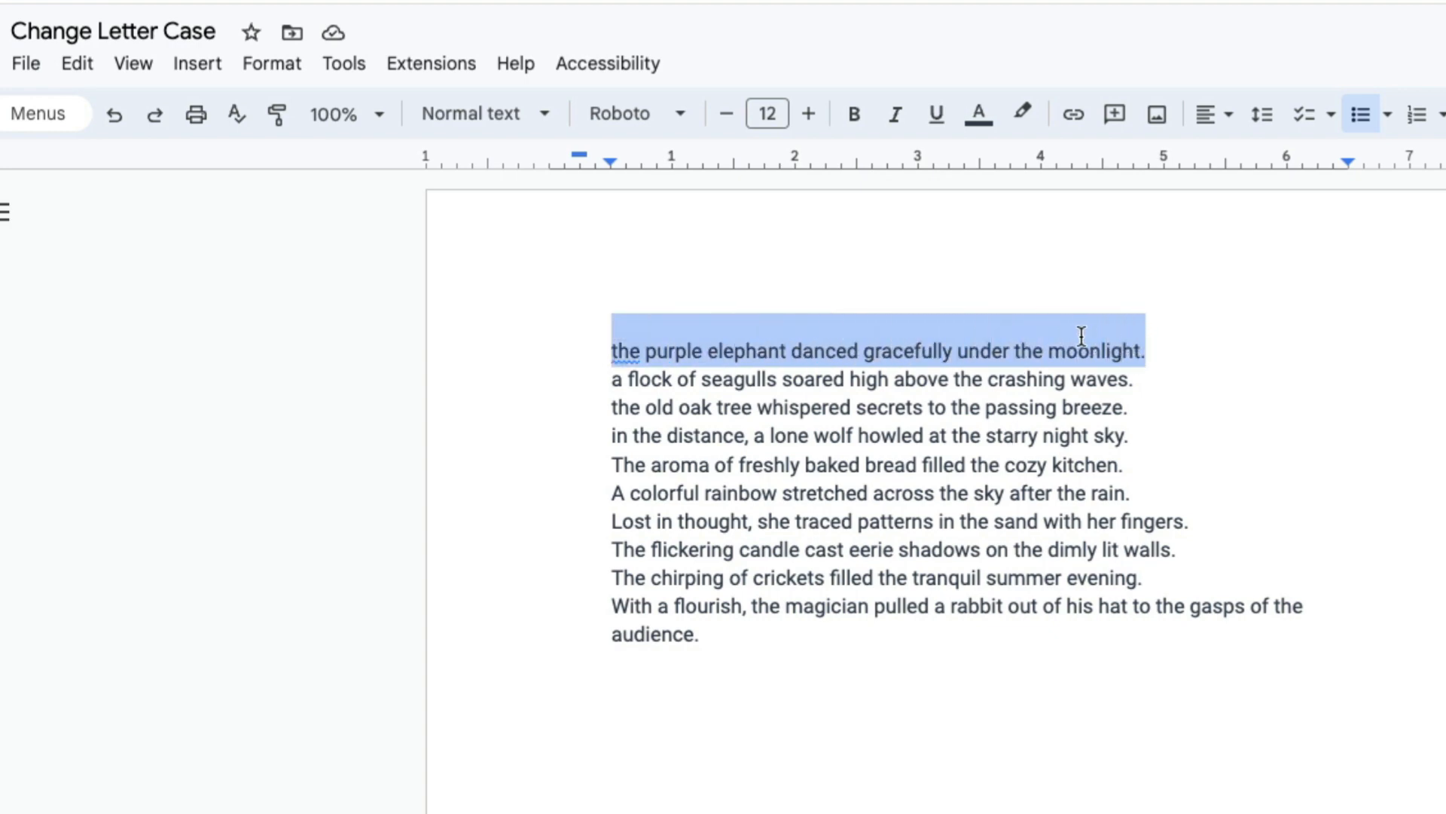
Apply Title Case to the poem's first line so every word is capitalised
click(271, 63)
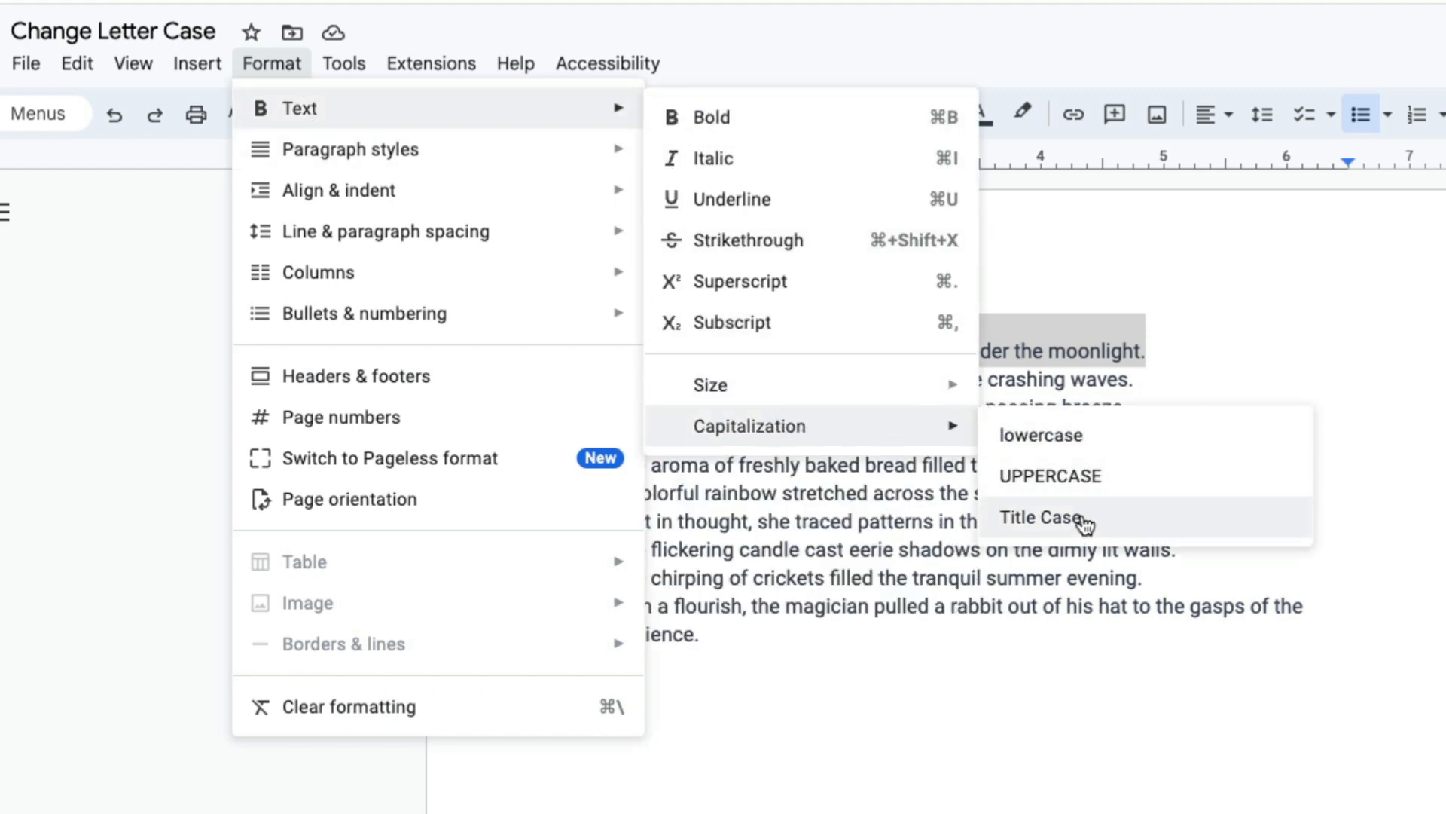
click(1043, 517)
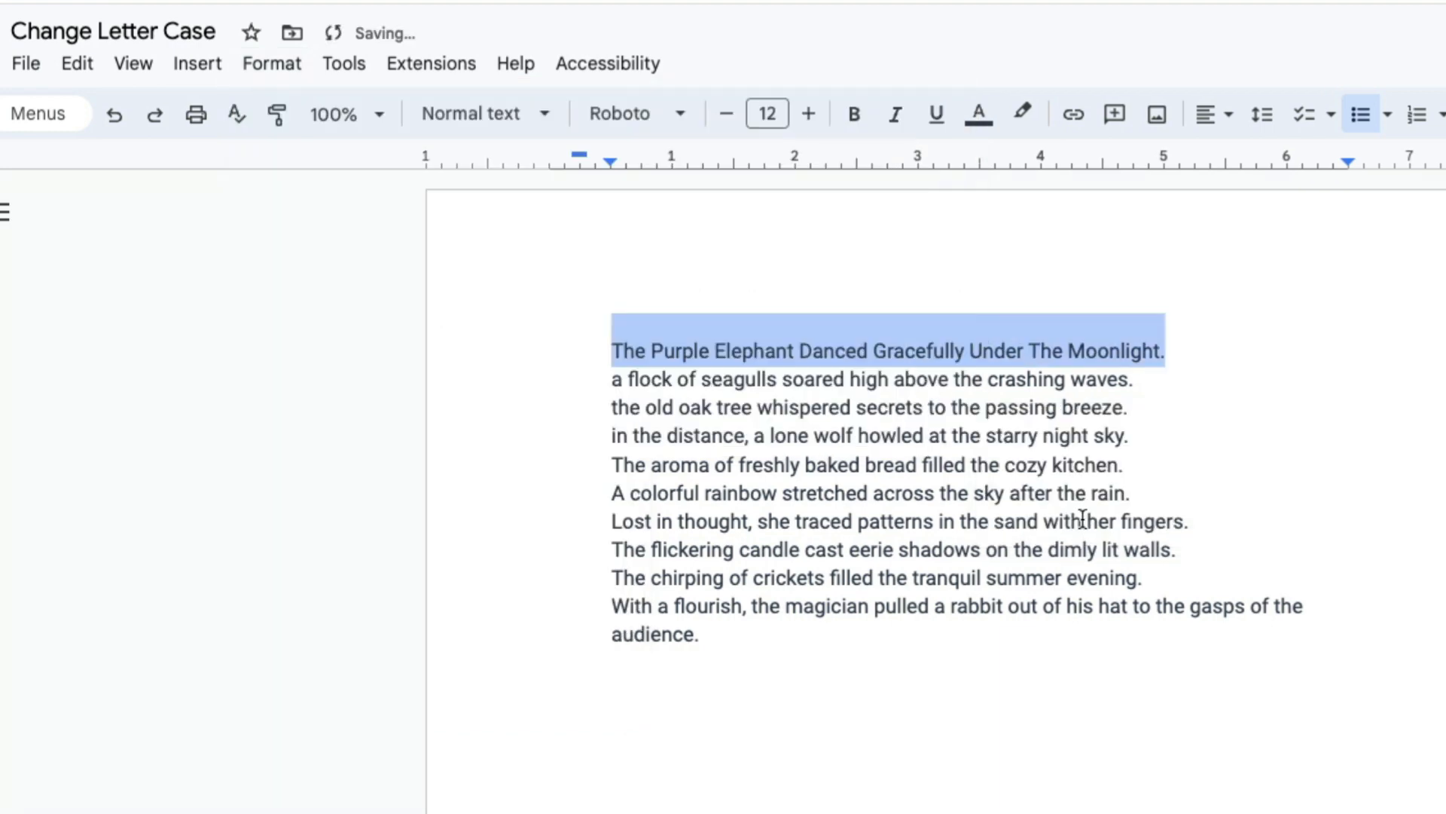